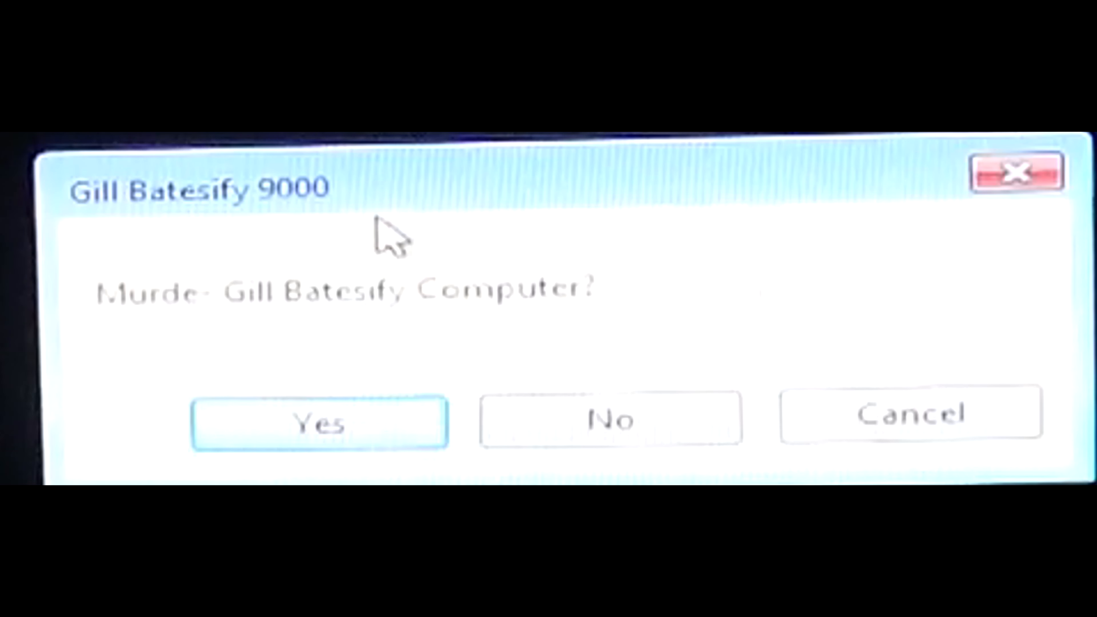
- Answer Yes to the 'Murder Gill Batesify Computer?' prompt so the payload begins
left_click(318, 422)
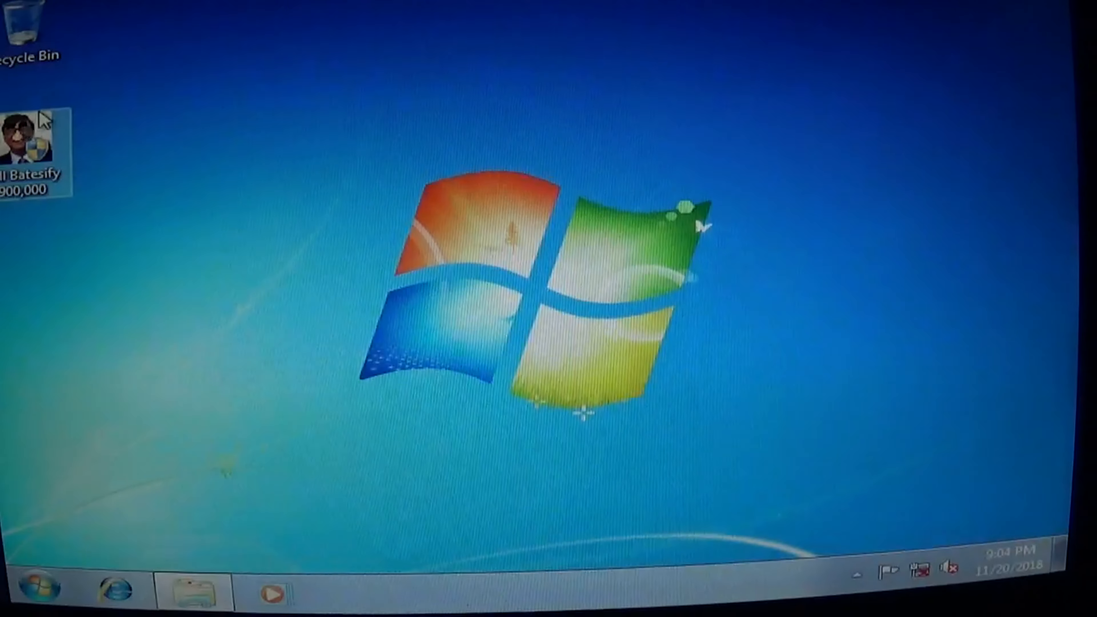